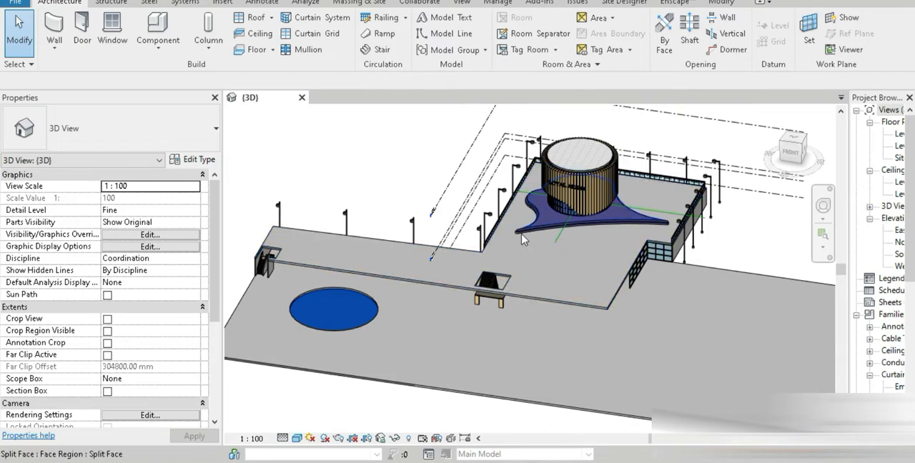
Frame the stair wall, then browse 'wall rail' image results to the Etsy bracket handrail photo.
left_click_drag(521, 240, 496, 272)
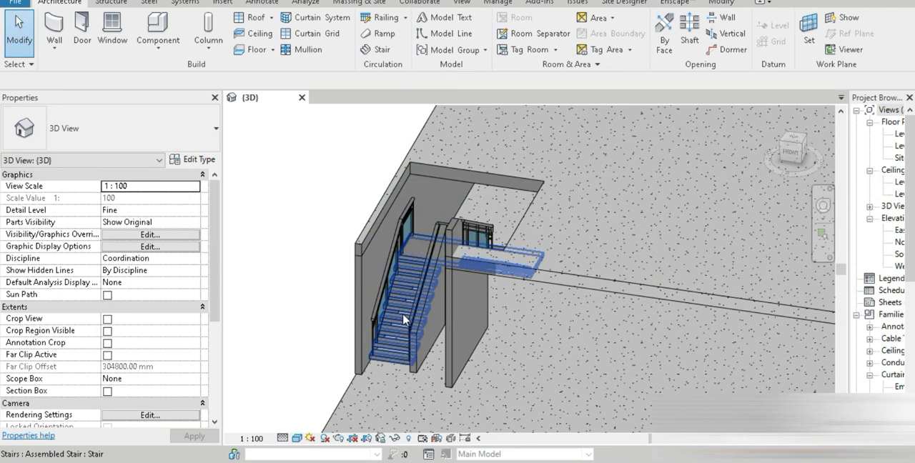
left_click(421, 301)
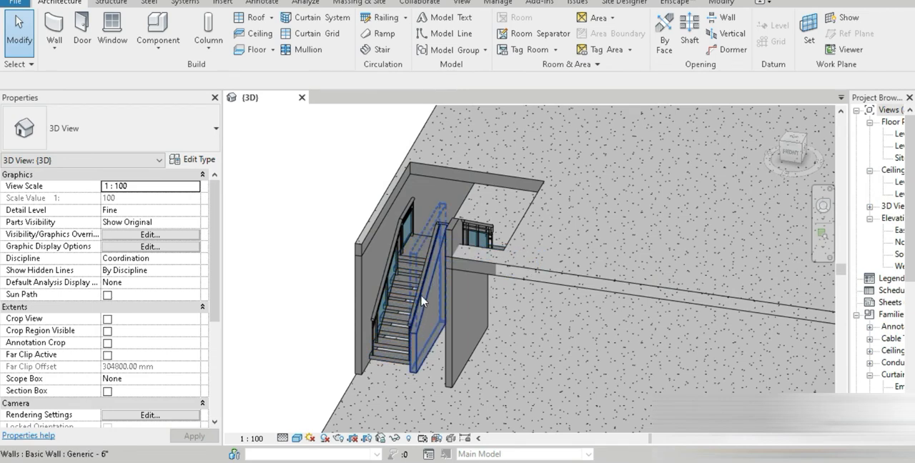
mouse_move(392, 320)
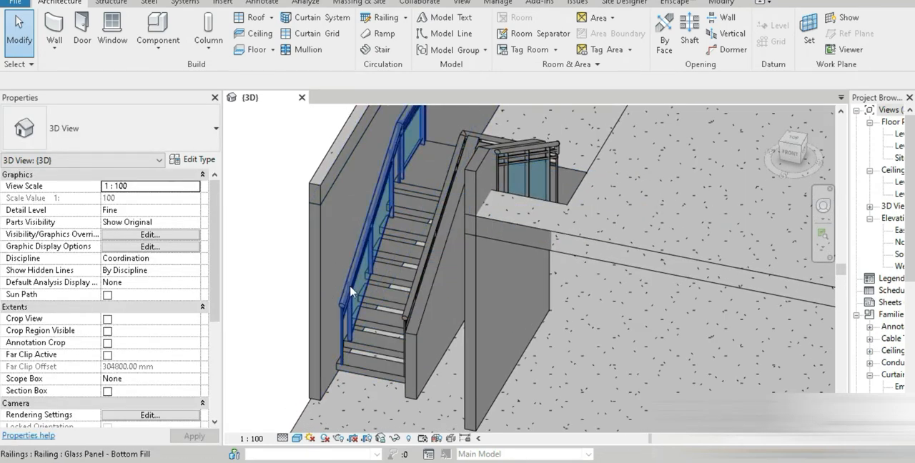
scroll("up", 3)
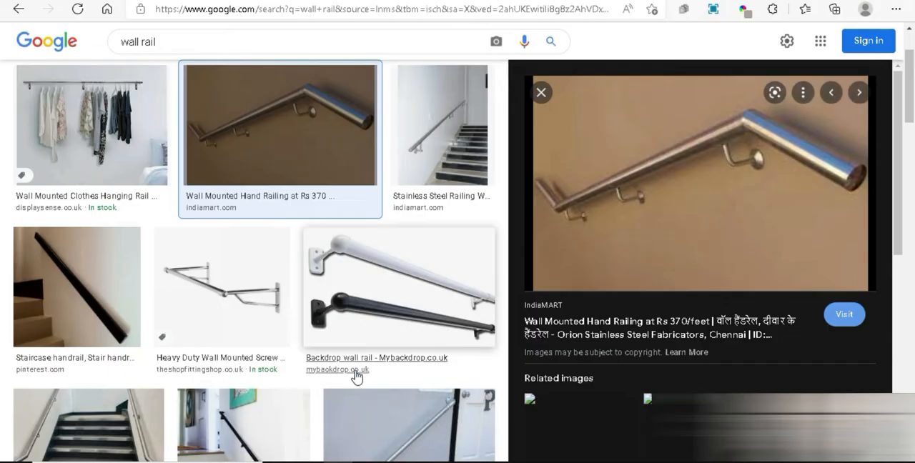
scroll("up", 3)
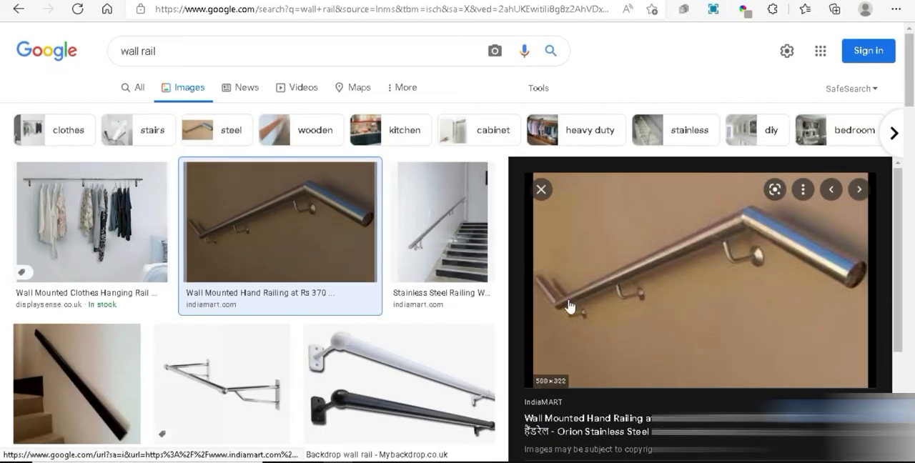
mouse_move(594, 323)
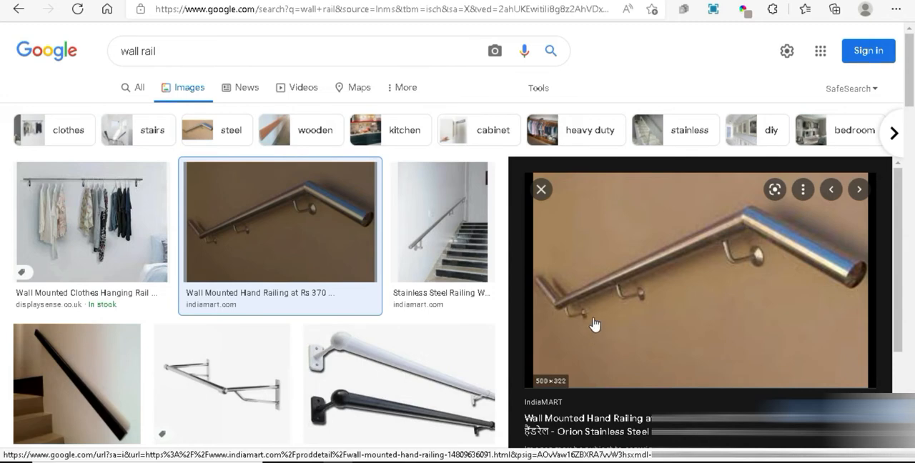
mouse_move(592, 300)
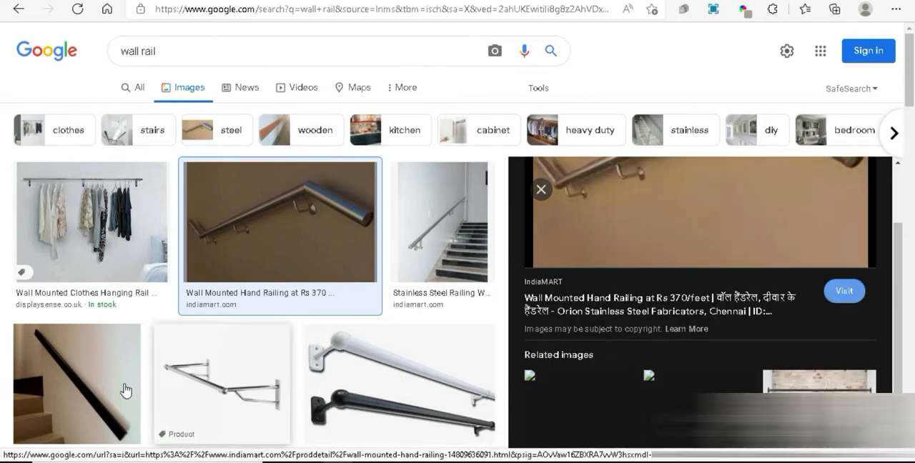
mouse_move(561, 264)
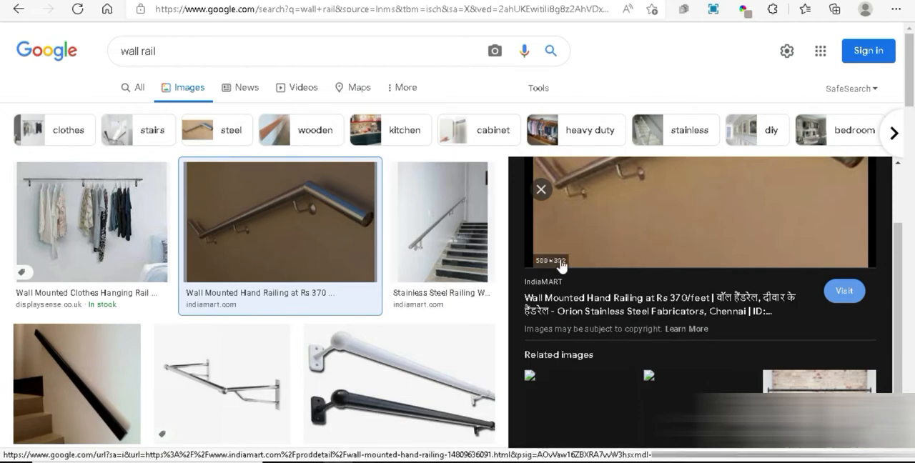
scroll("down", 3)
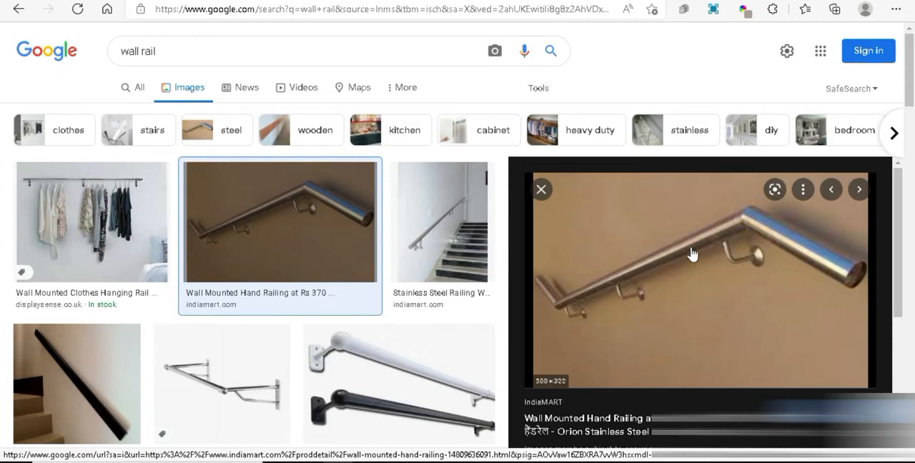
mouse_move(386, 307)
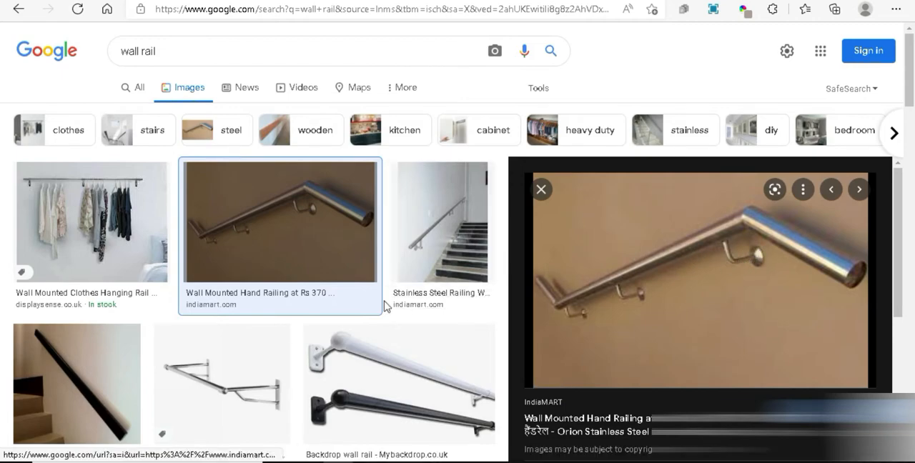
scroll("down", 3)
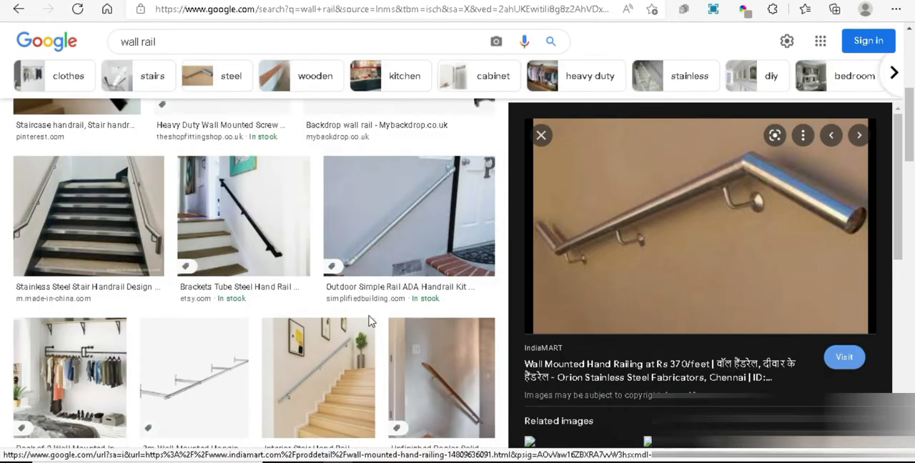
mouse_move(461, 385)
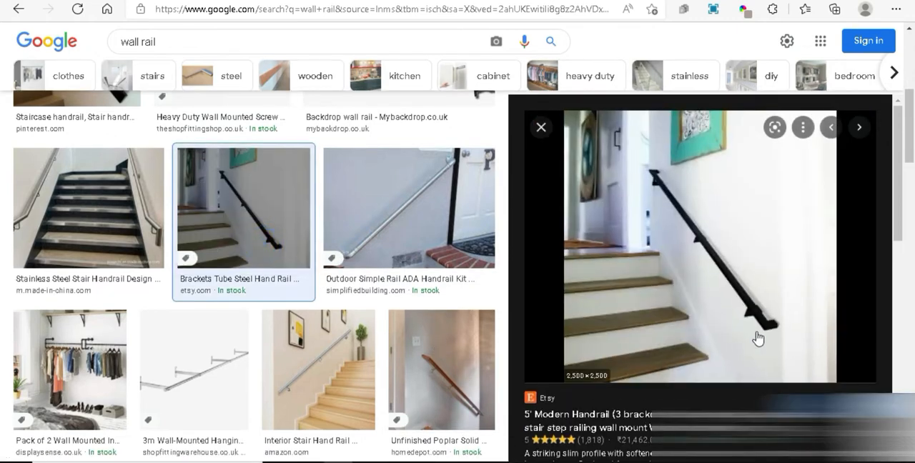
mouse_move(776, 332)
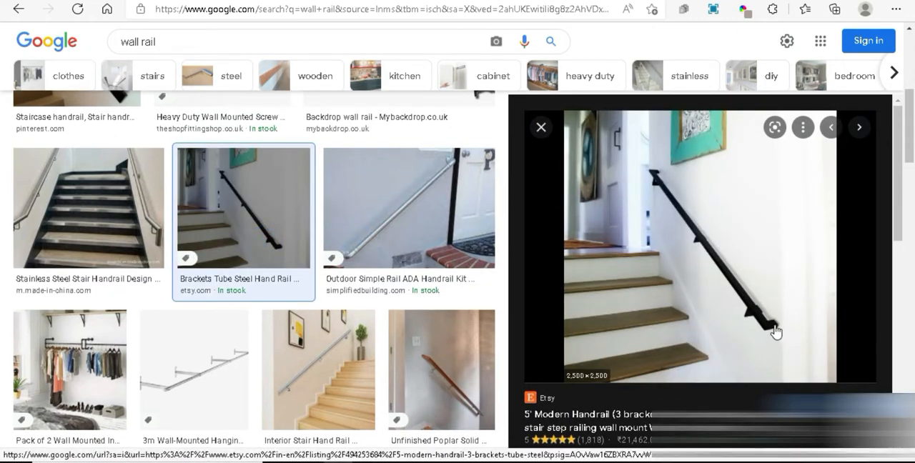
mouse_move(731, 249)
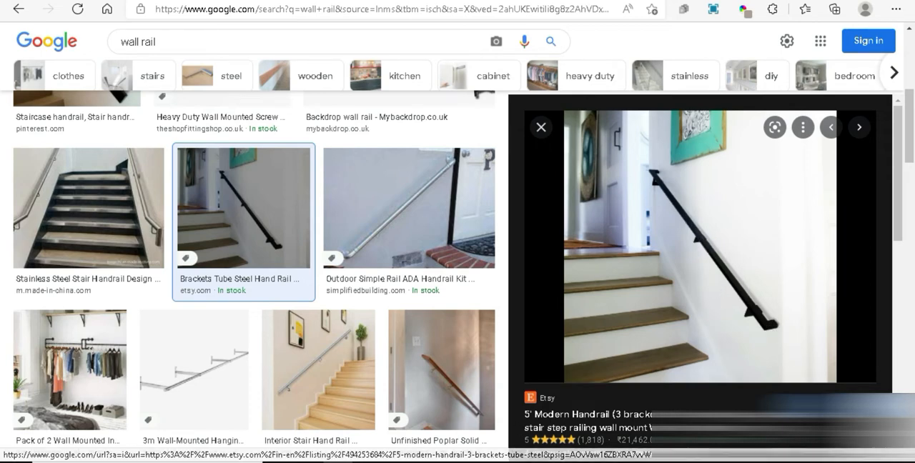
mouse_move(749, 321)
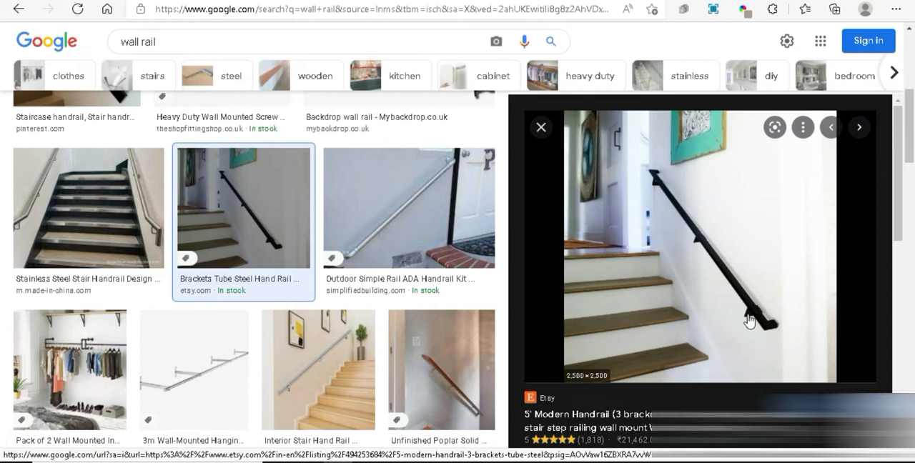
mouse_move(735, 283)
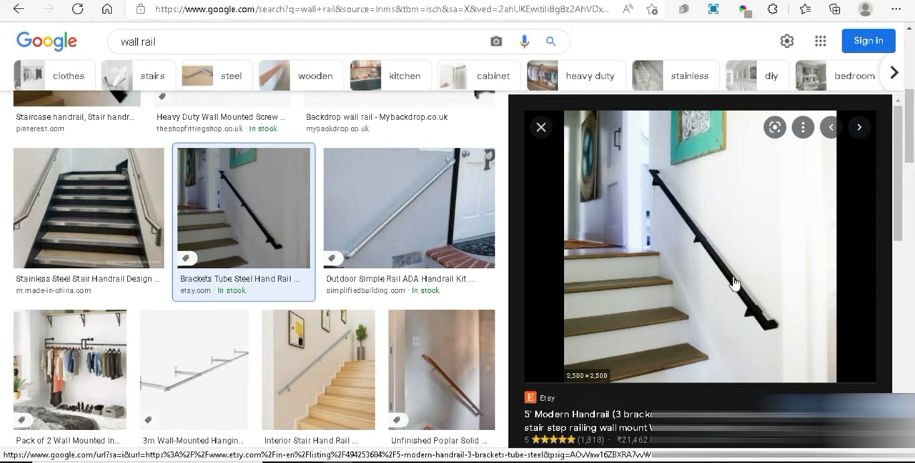
mouse_move(771, 330)
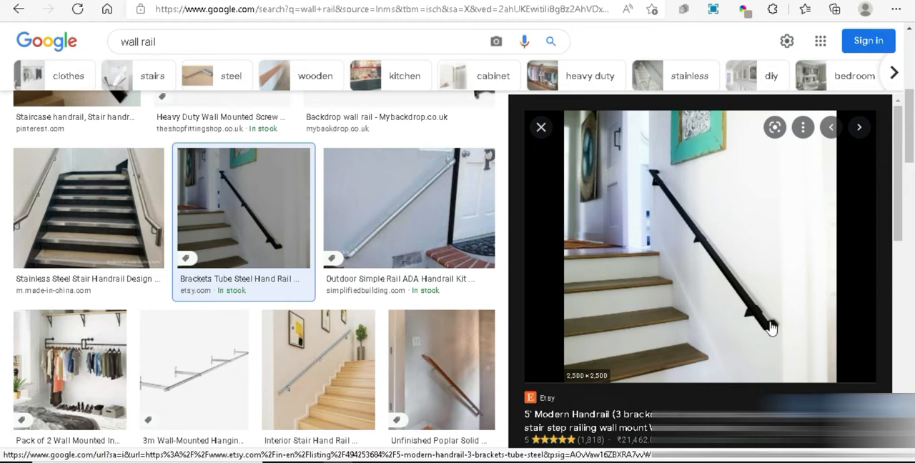
mouse_move(772, 332)
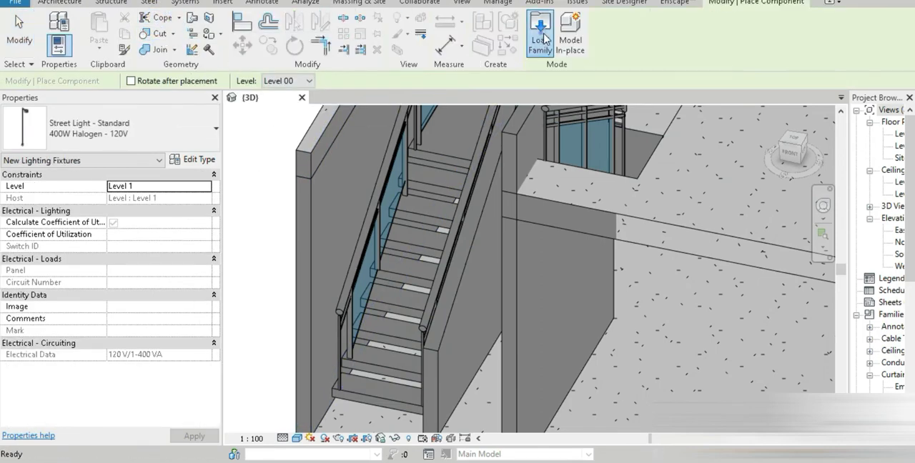
Load Support - Metal - Circular.rfa from the Supports folder.
left_click(540, 30)
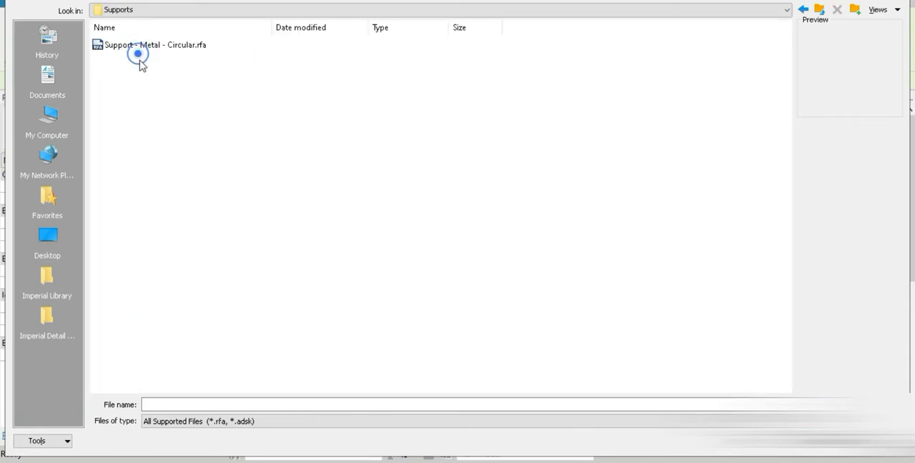
double_click(153, 45)
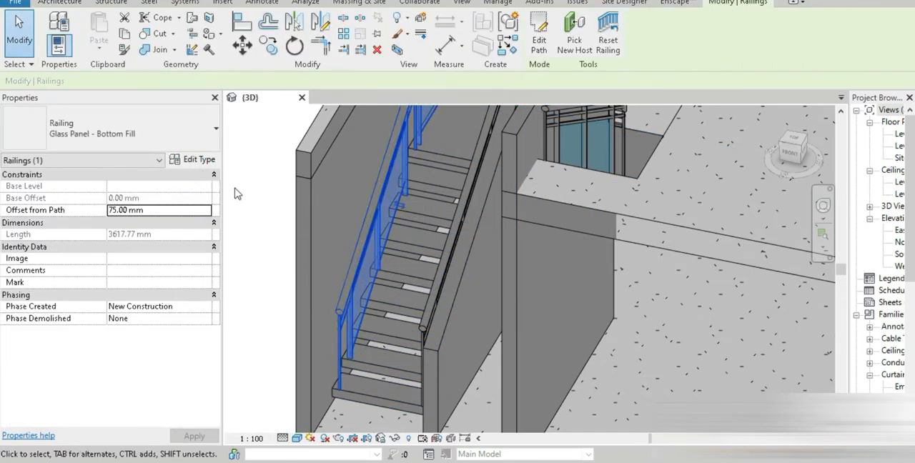
Duplicate the railing type under the name 'wall rail' in Type Properties.
left_click(200, 159)
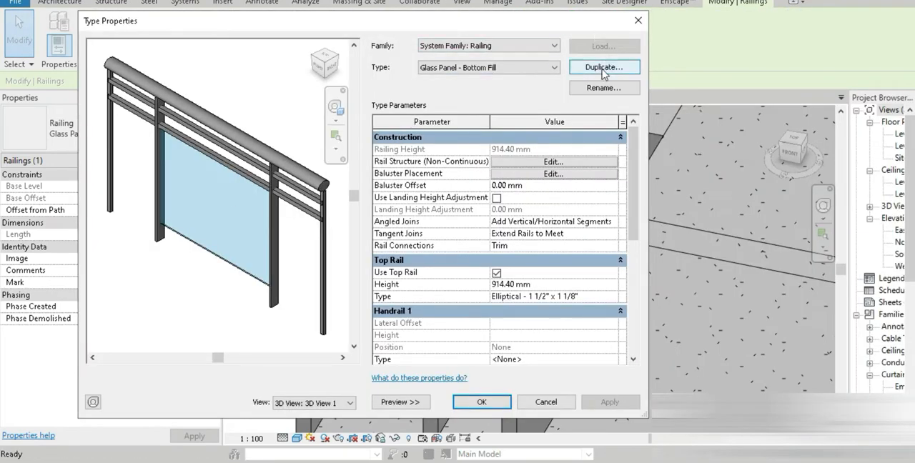
left_click(604, 67)
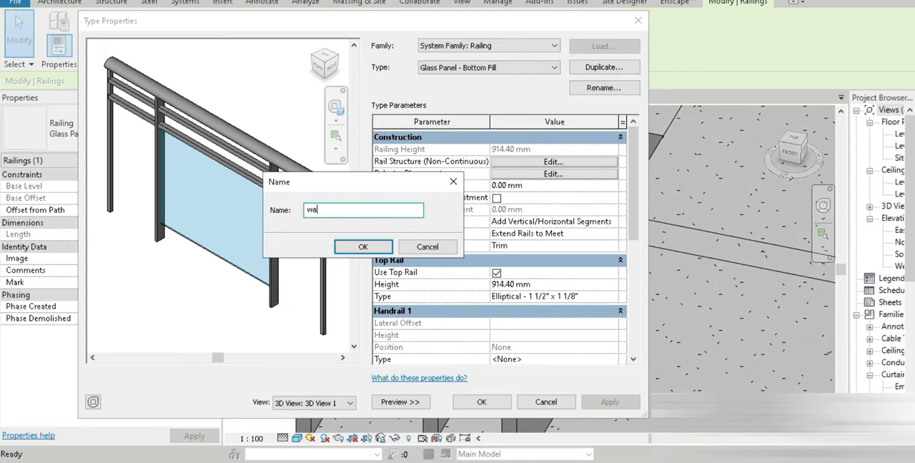
type("ll rail")
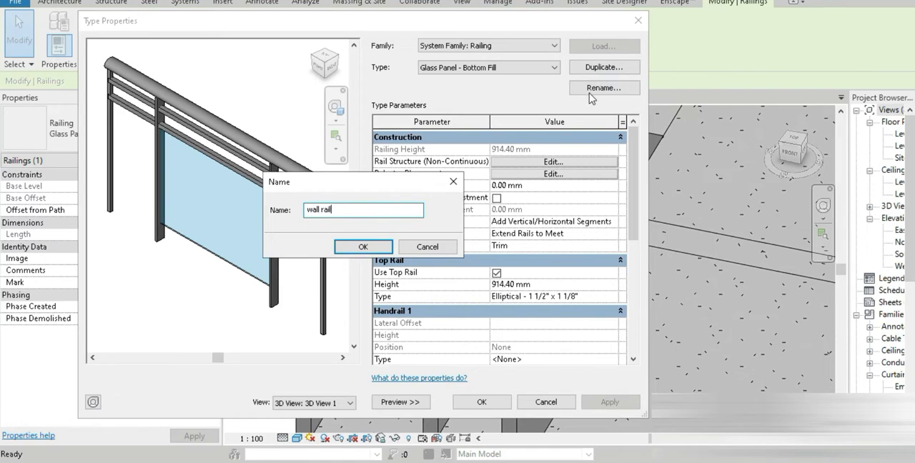
left_click(363, 246)
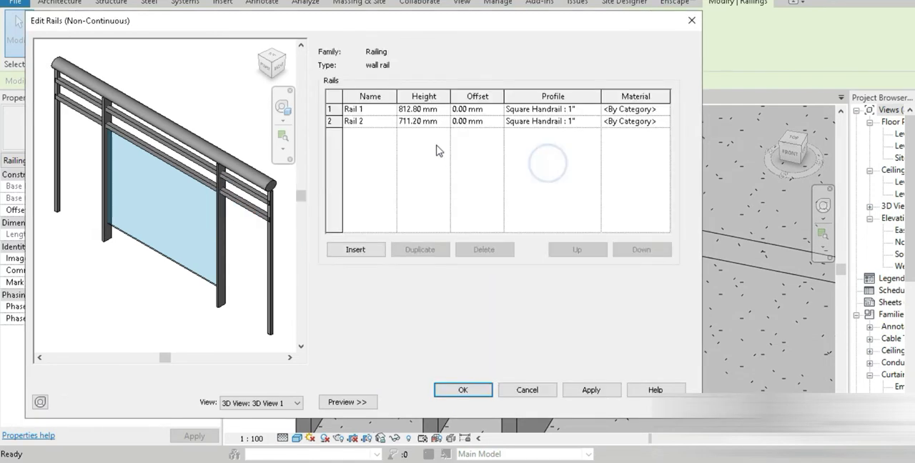
Delete both intermediate rails and turn off the top rail, dismissing the railing error.
left_click(484, 250)
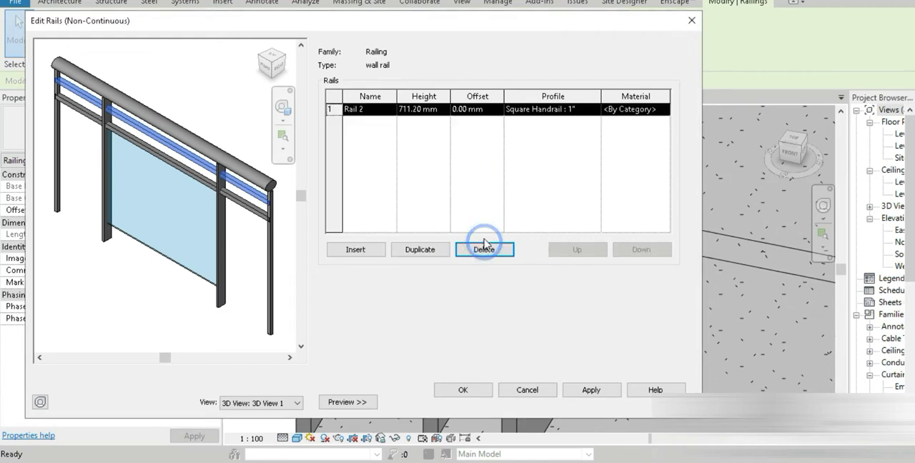
left_click(462, 389)
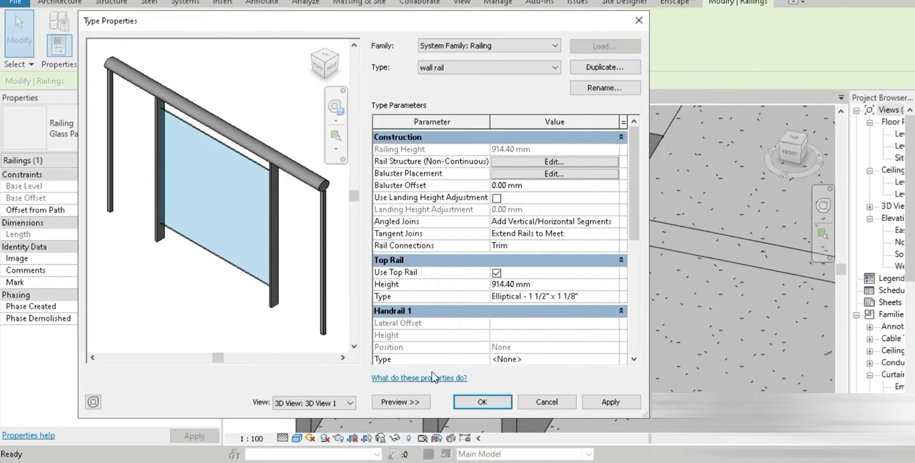
left_click(496, 273)
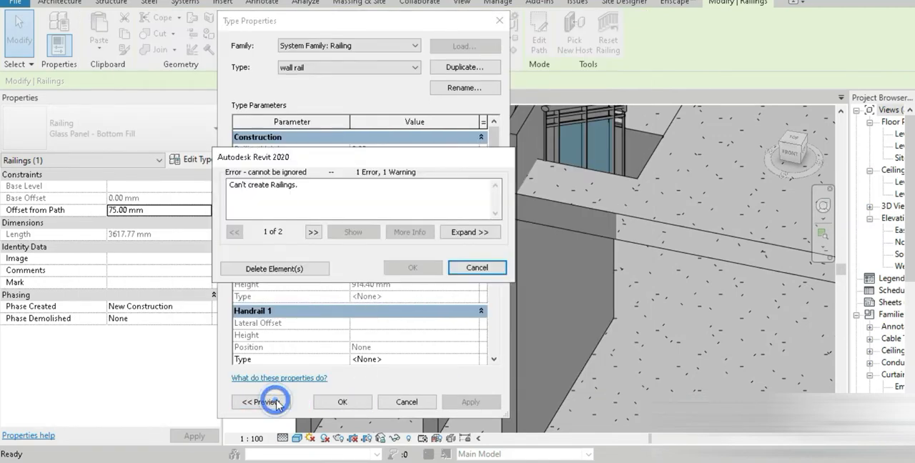
left_click(476, 267)
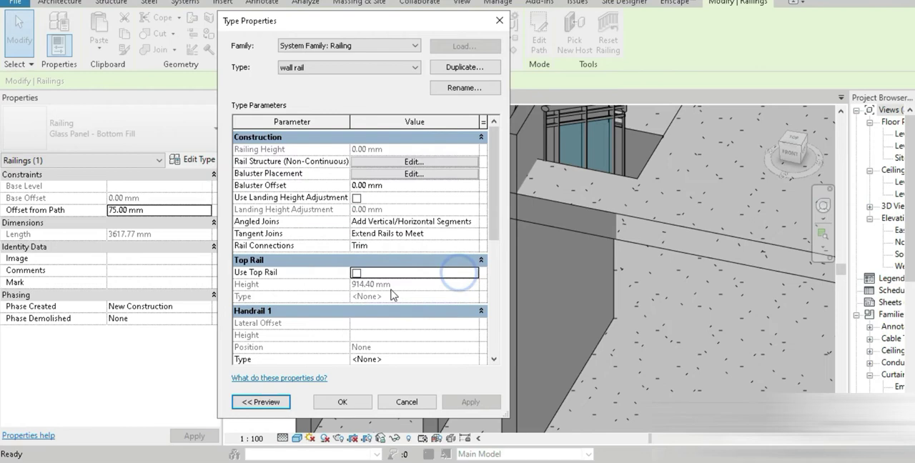
Set the glass panel baluster and post families to None in Baluster Placement.
left_click(414, 174)
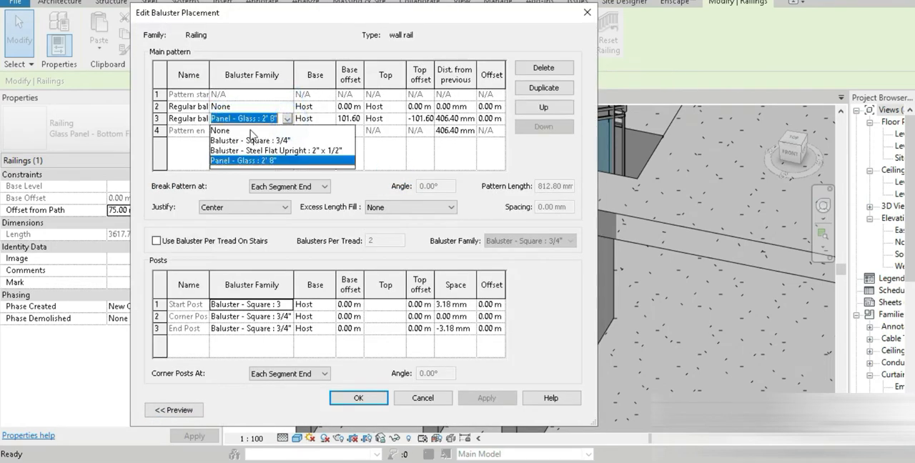
left_click(220, 130)
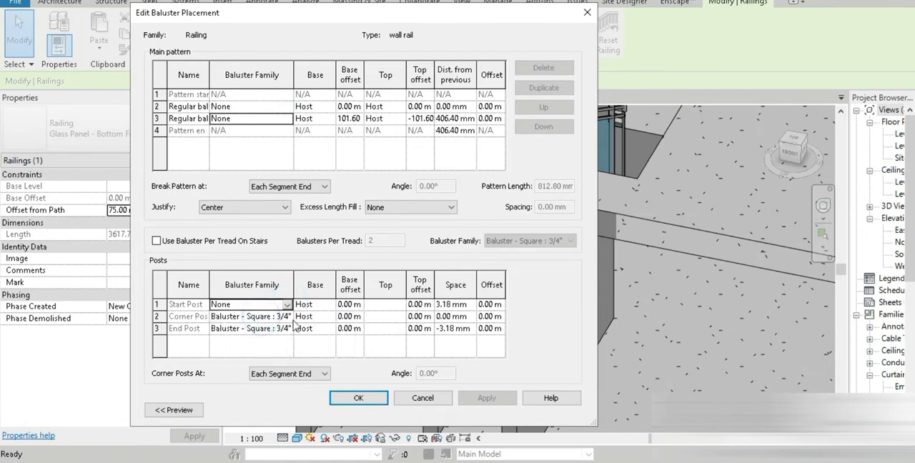
left_click(286, 328)
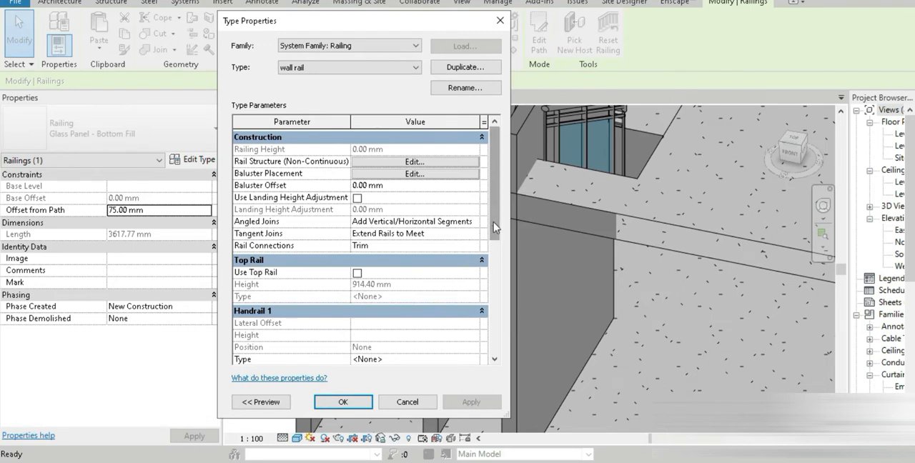
Scroll Type Properties down to the Handrail 1 settings.
scroll("down", 3)
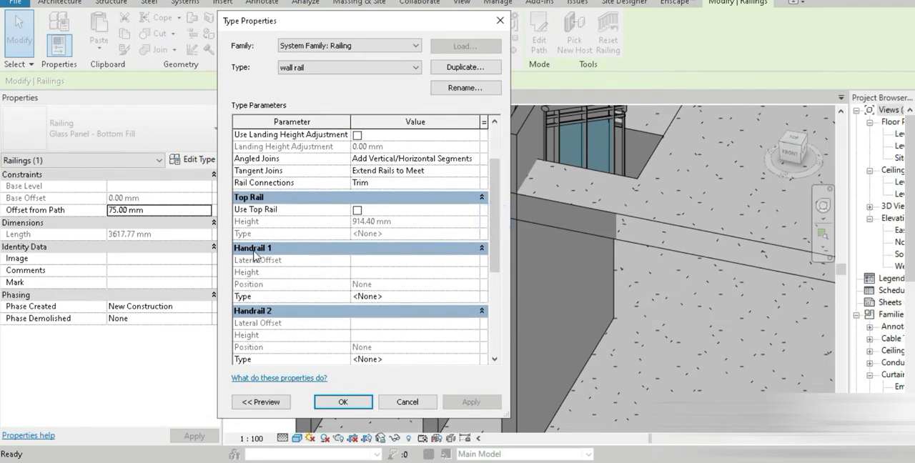
scroll("down", 3)
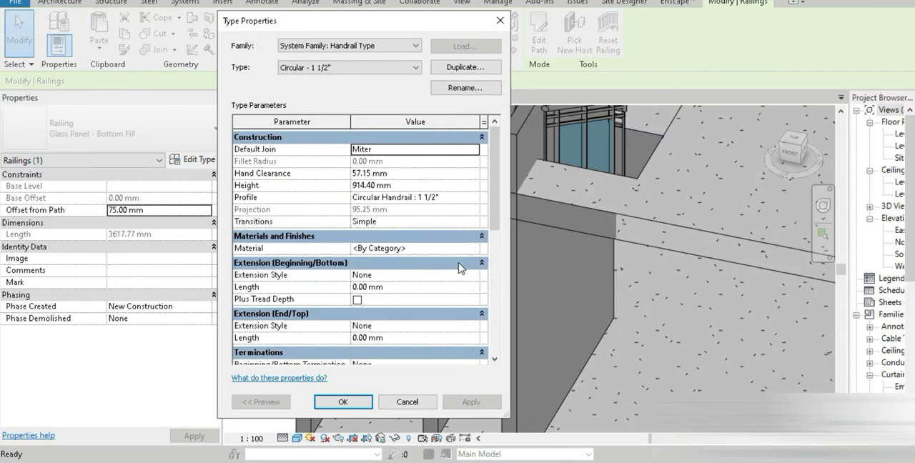
mouse_move(337, 292)
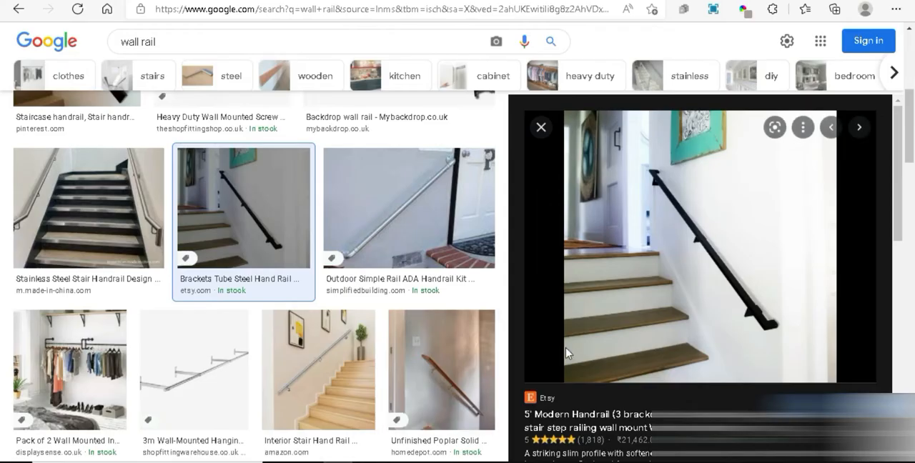
mouse_move(777, 333)
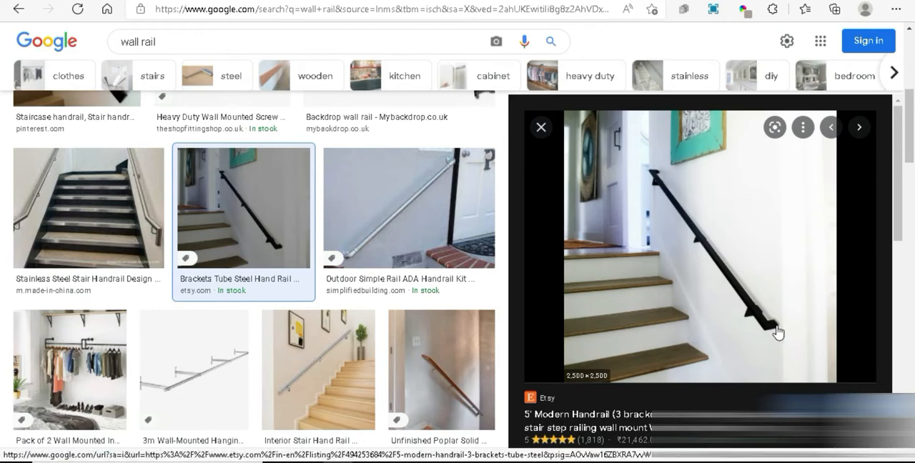
mouse_move(754, 317)
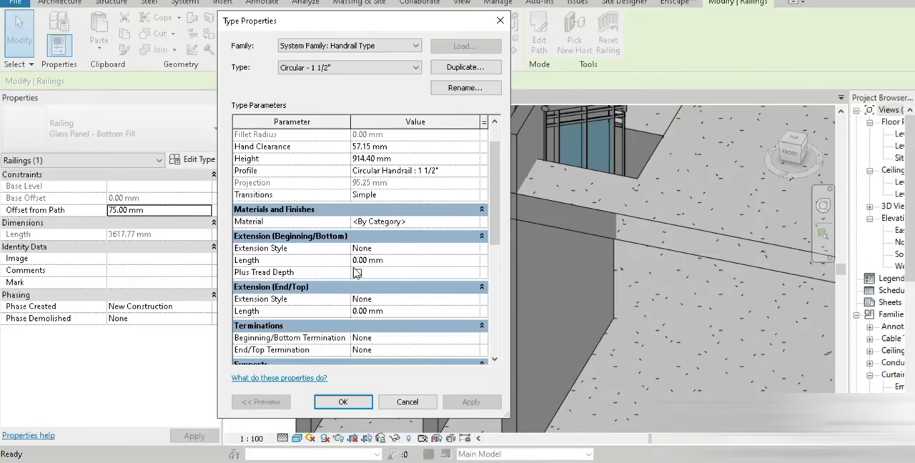
Set 500 mm wall extensions and centred Support - Metal - Circular supports spaced 500 mm.
left_click(415, 248)
type("500")
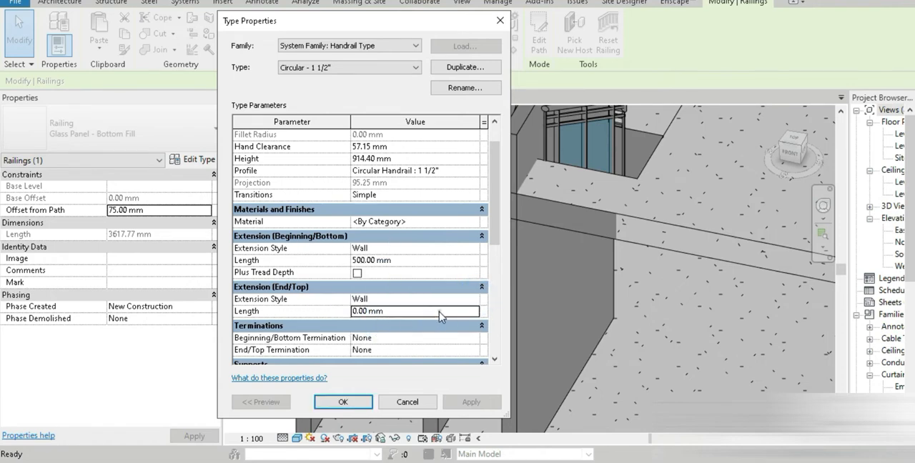
scroll("down", 3)
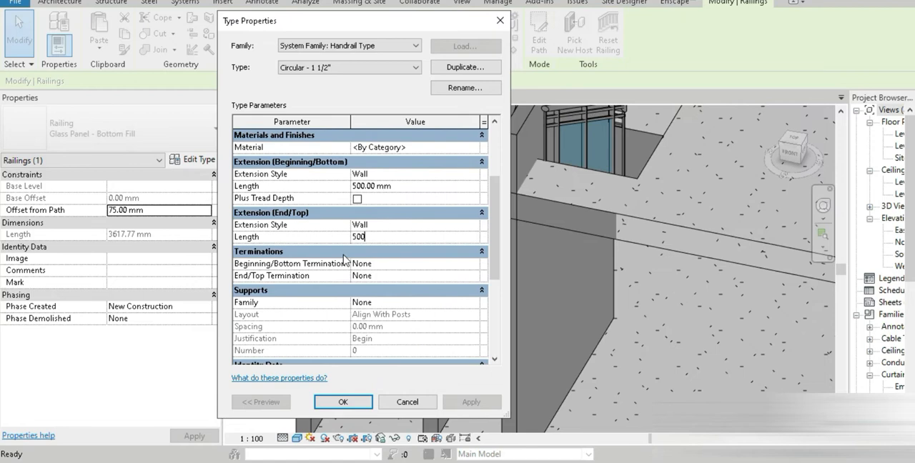
left_click(415, 302)
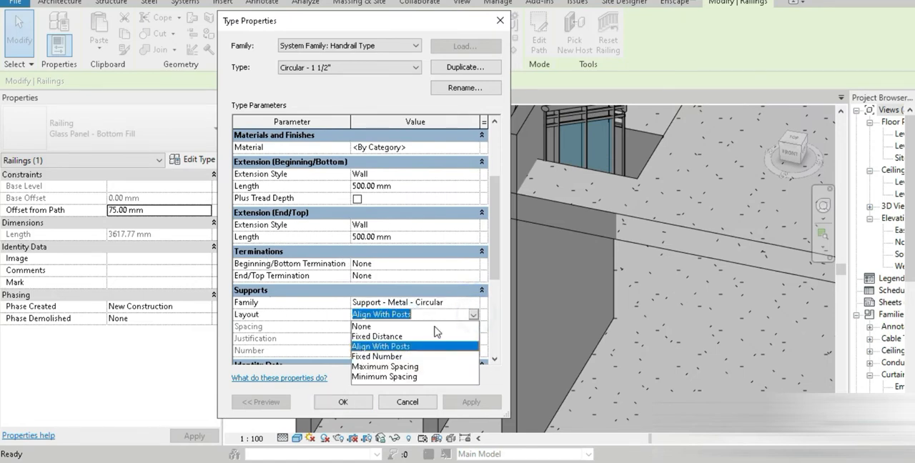
left_click(377, 336)
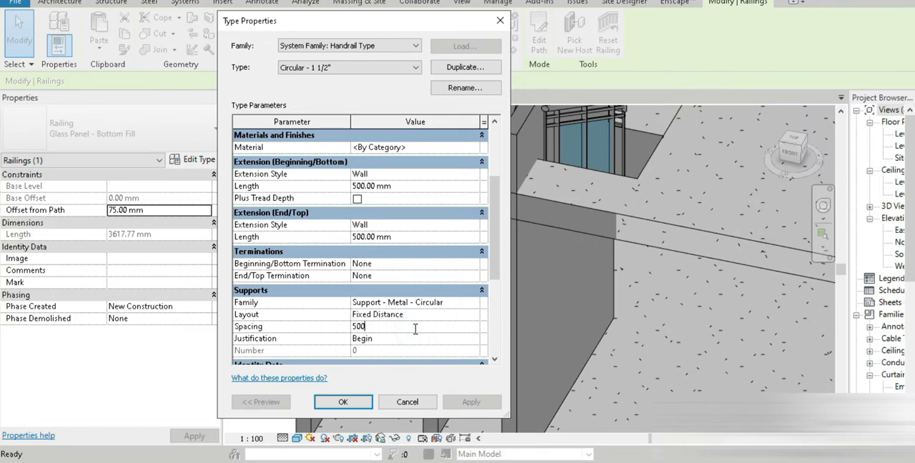
left_click(414, 339)
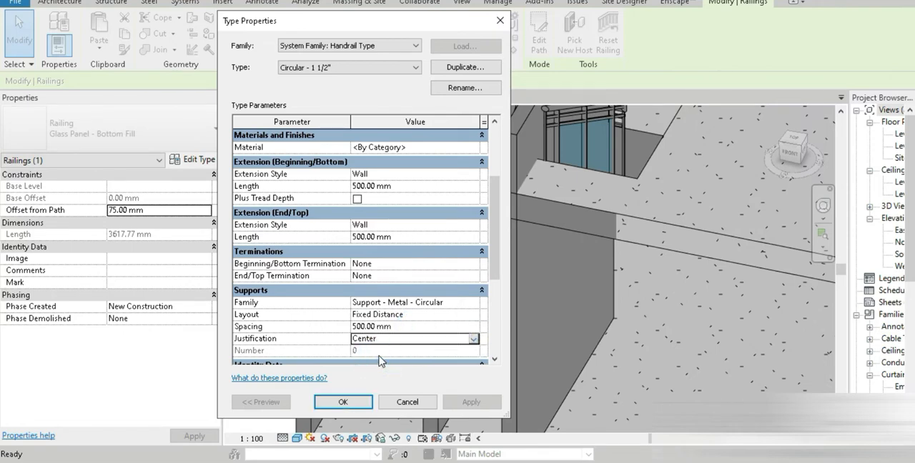
scroll("up", 3)
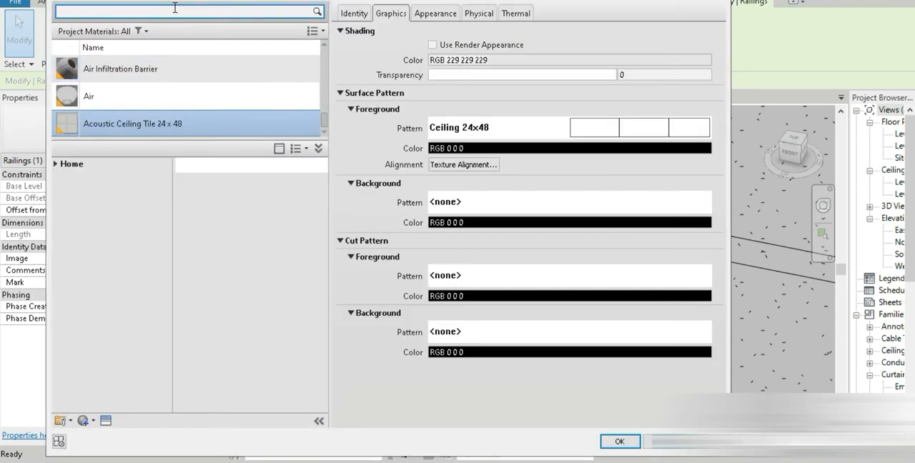
Search the material library for 'chrome' and assign the Mirror material.
type("ch")
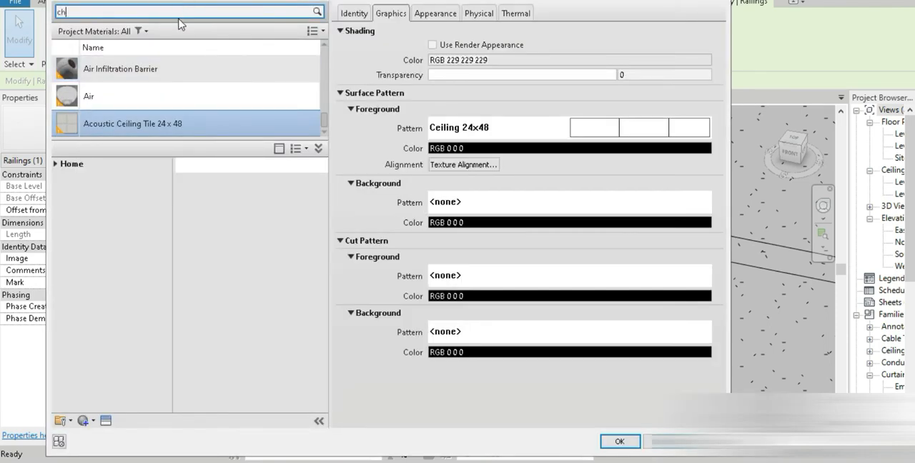
type("rome")
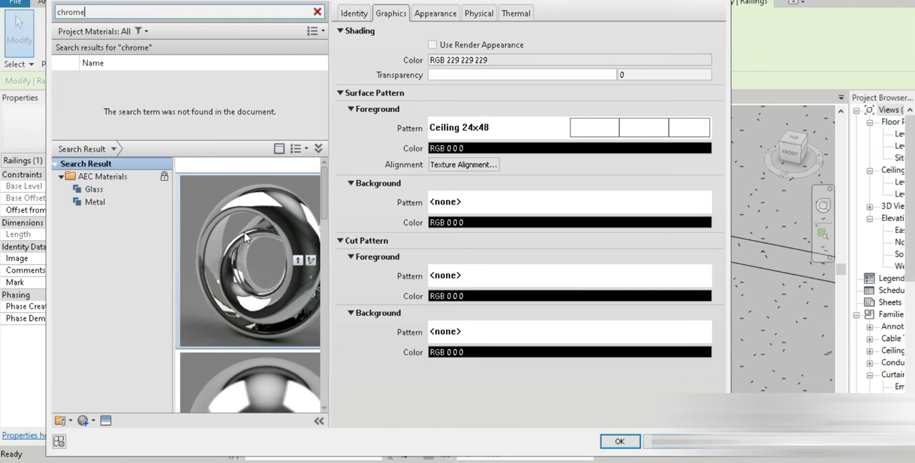
left_click(433, 45)
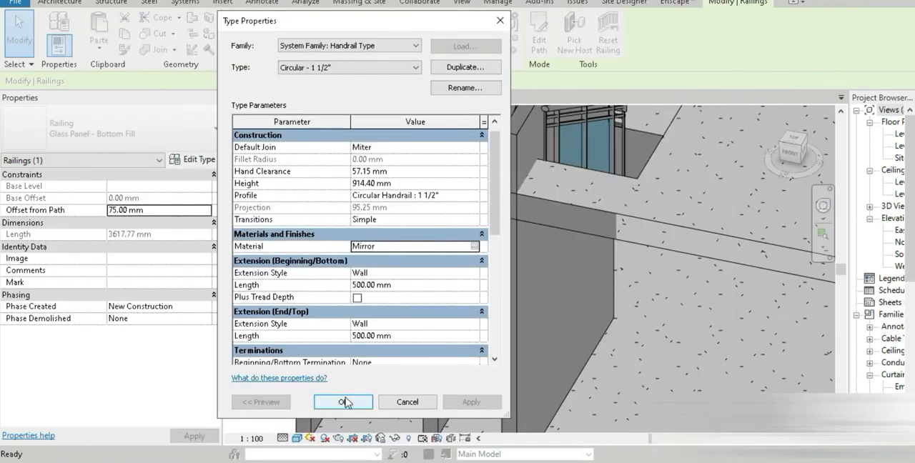
Confirm the handrail type, cancel the 'Can't create Railings' error and close Type Properties.
left_click(343, 401)
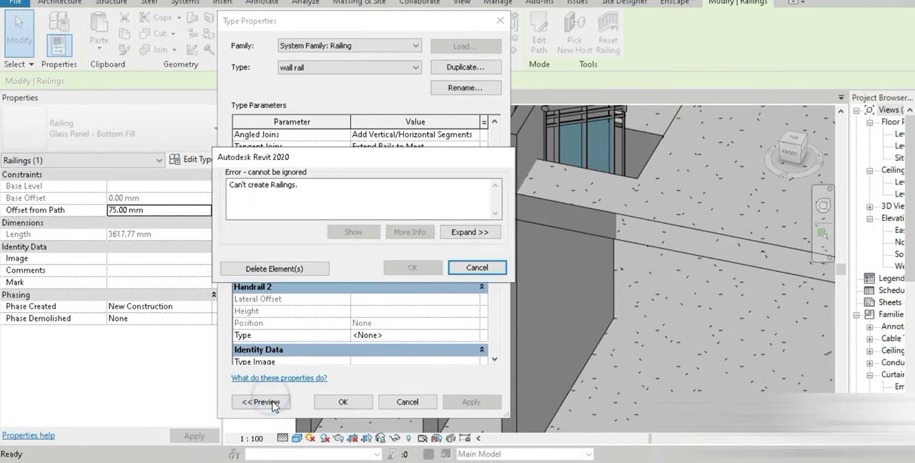
mouse_move(477, 268)
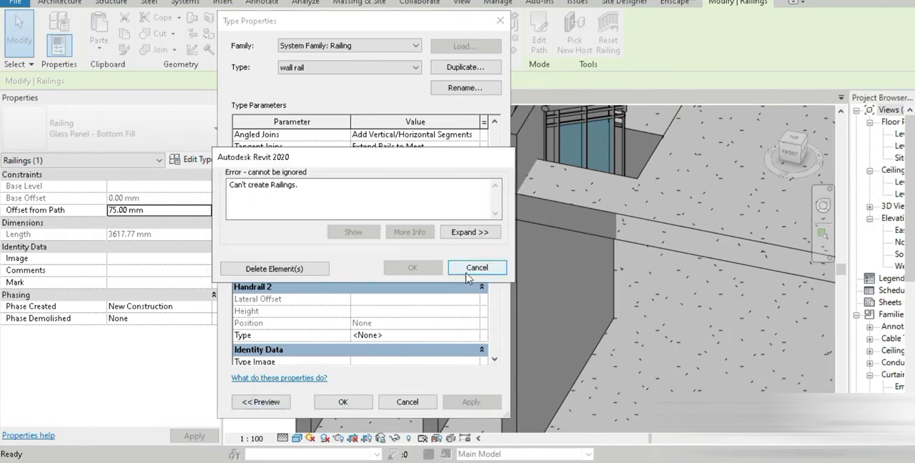
left_click(476, 259)
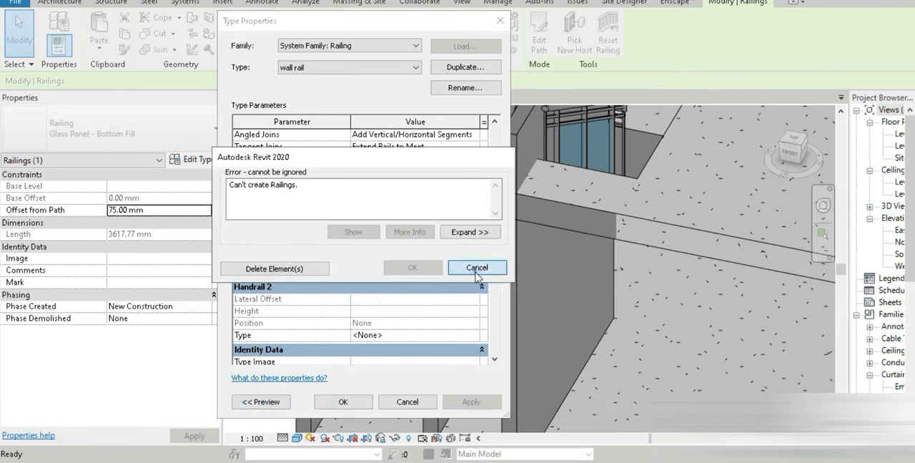
left_click(477, 267)
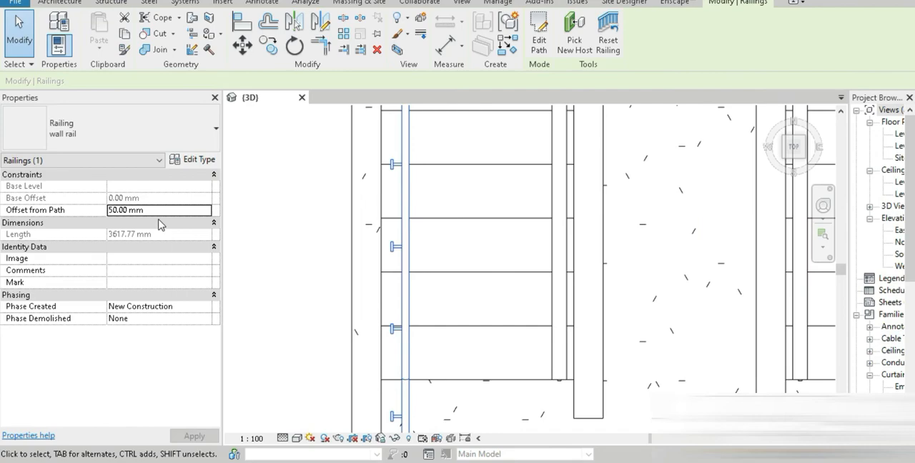
Apply a 0 mm Offset from Path to each wall rail on the stair runs.
left_click(195, 436)
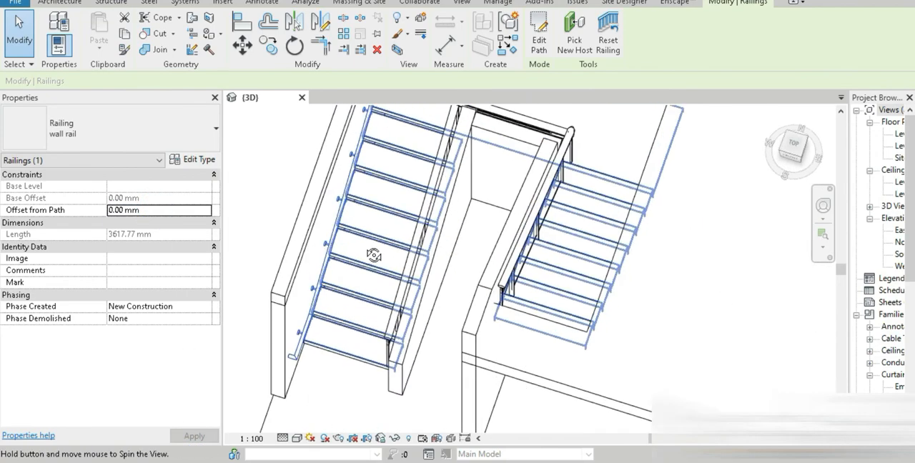
left_click_drag(374, 255, 362, 300)
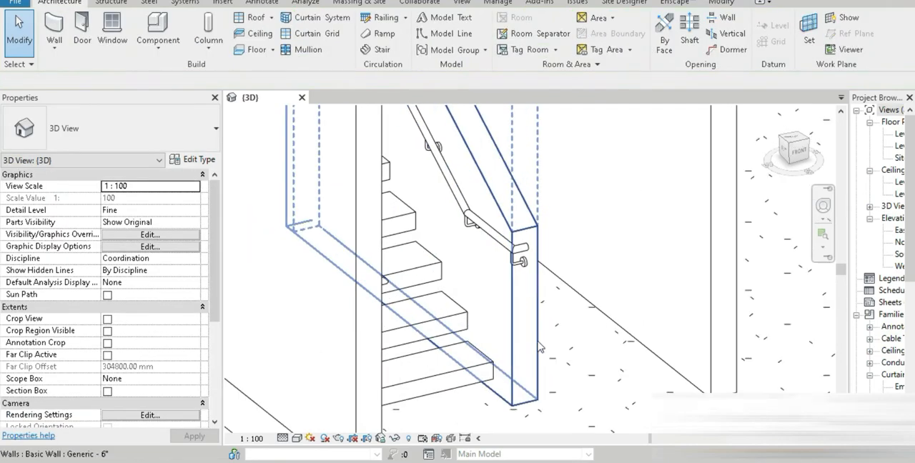
left_click_drag(540, 347, 455, 399)
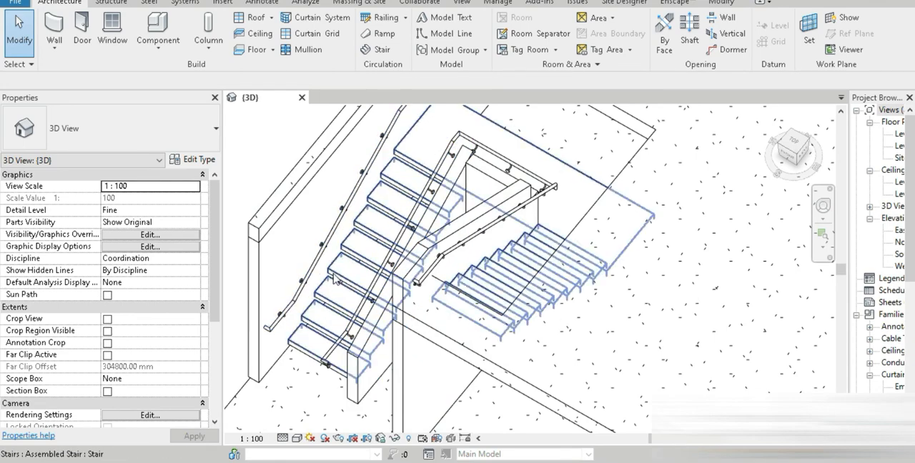
left_click(303, 293)
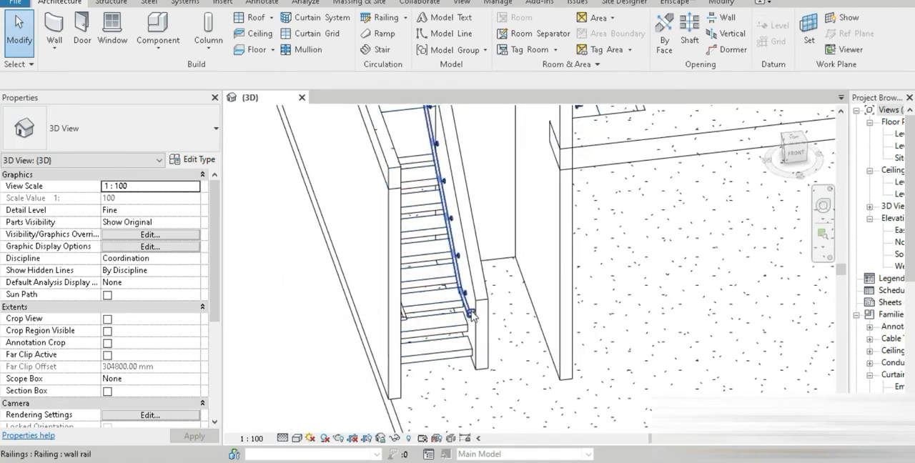
left_click(468, 314)
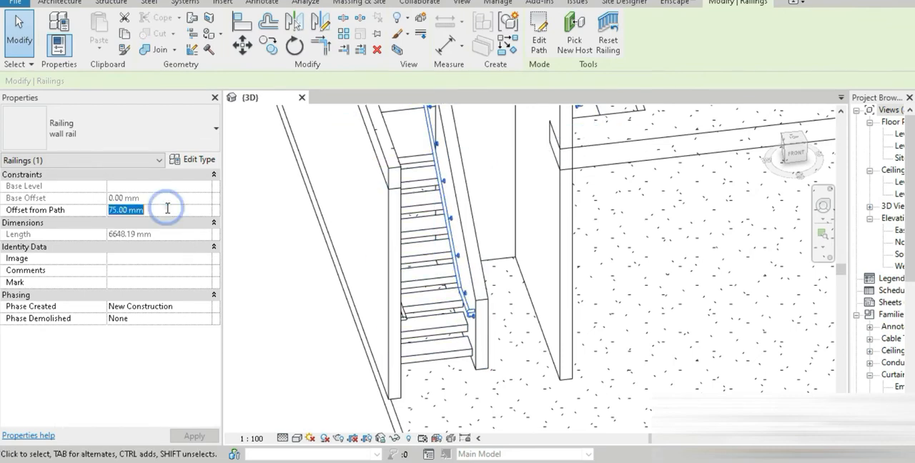
left_click(194, 436)
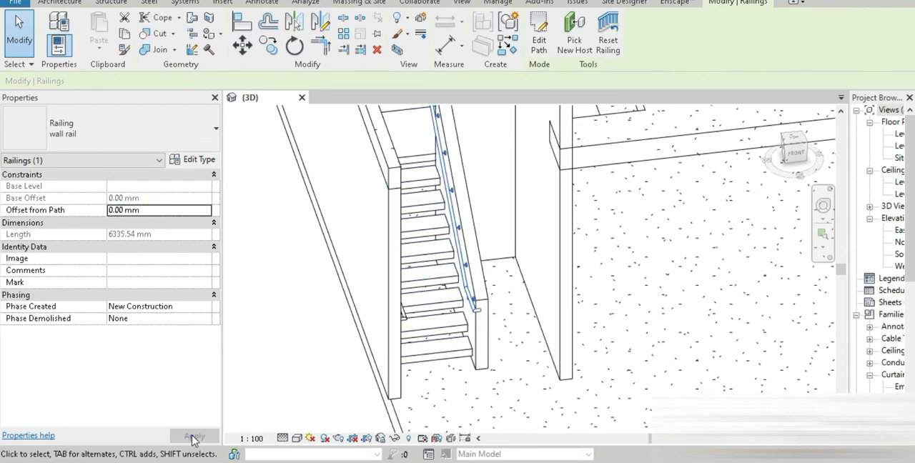
left_click(479, 351)
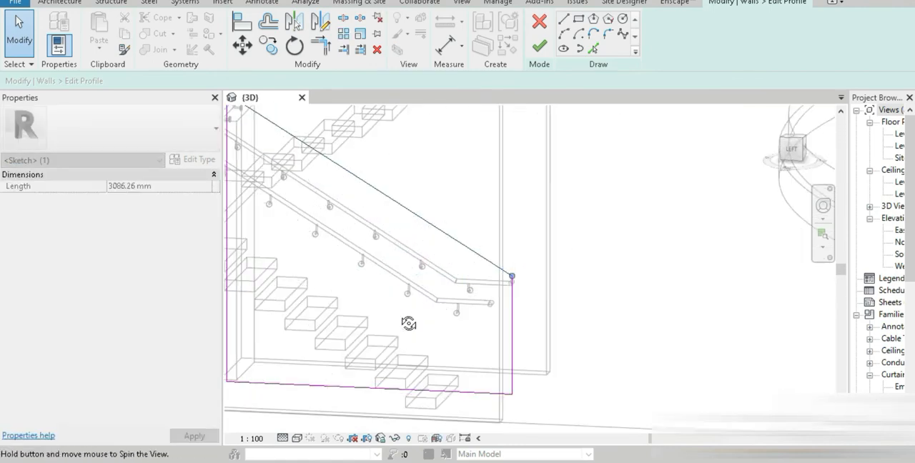
Orbit around the wall profile sketch, then join the sloped line with Trim/Extend to Corner.
left_click_drag(409, 323, 251, 341)
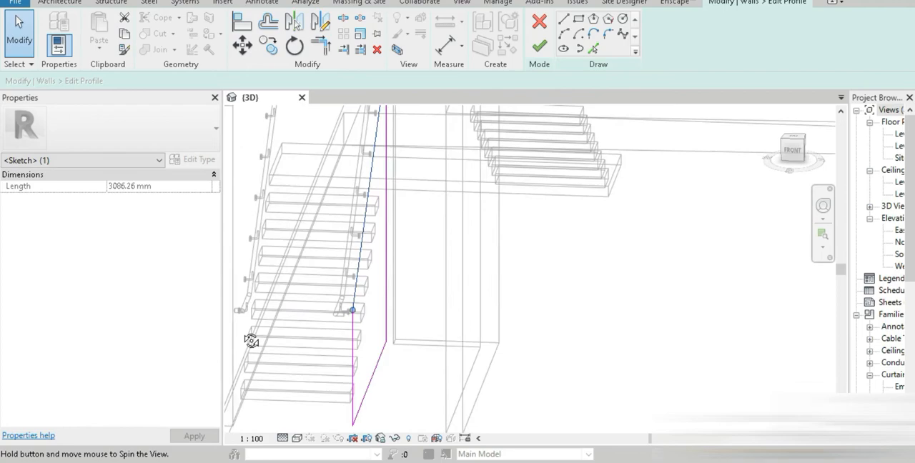
left_click_drag(251, 341, 564, 288)
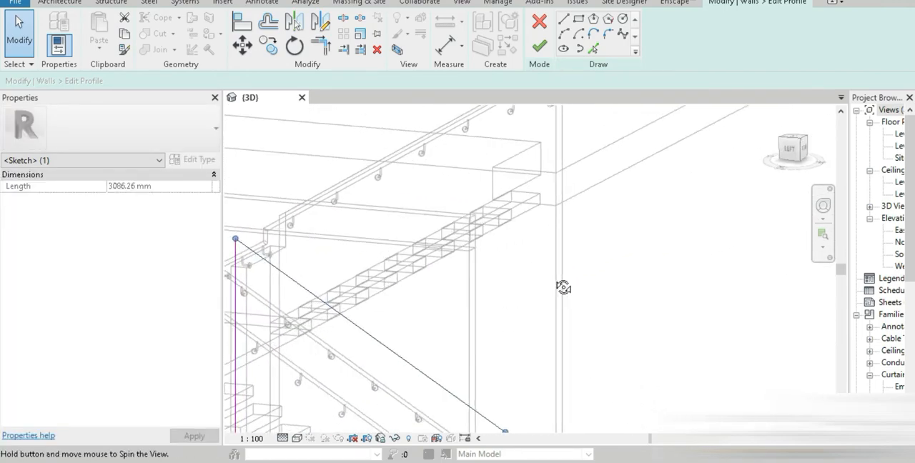
left_click_drag(564, 287, 413, 236)
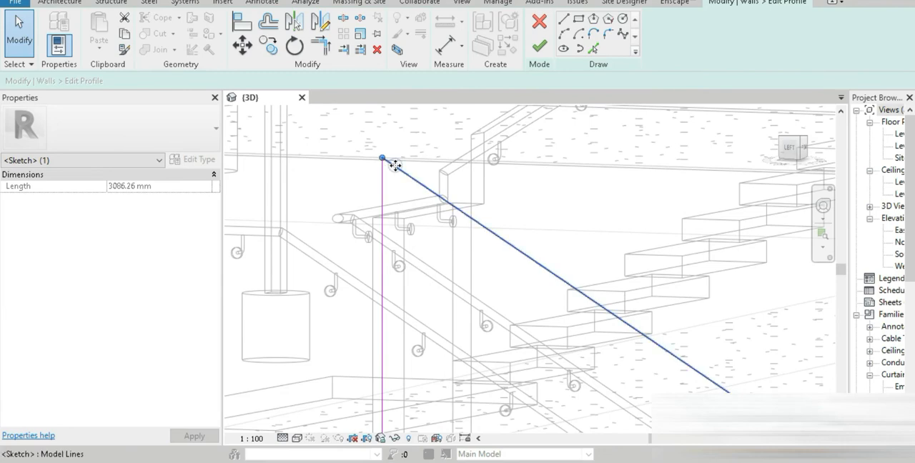
left_click(382, 211)
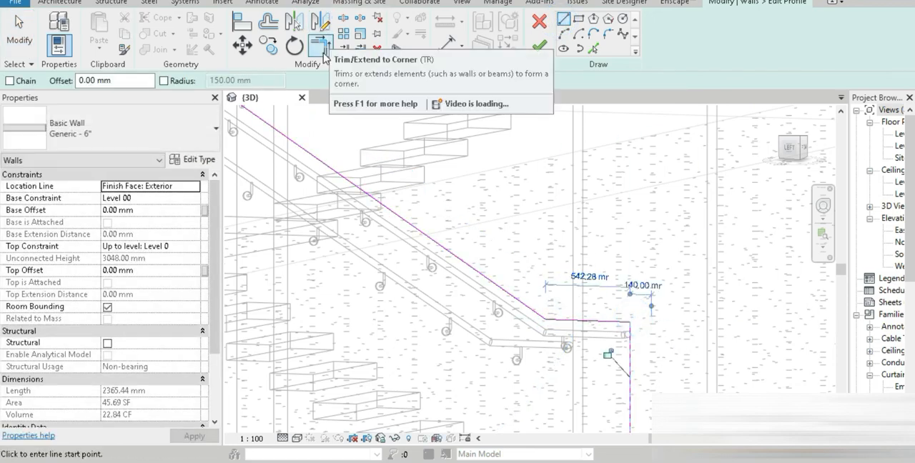
left_click(320, 44)
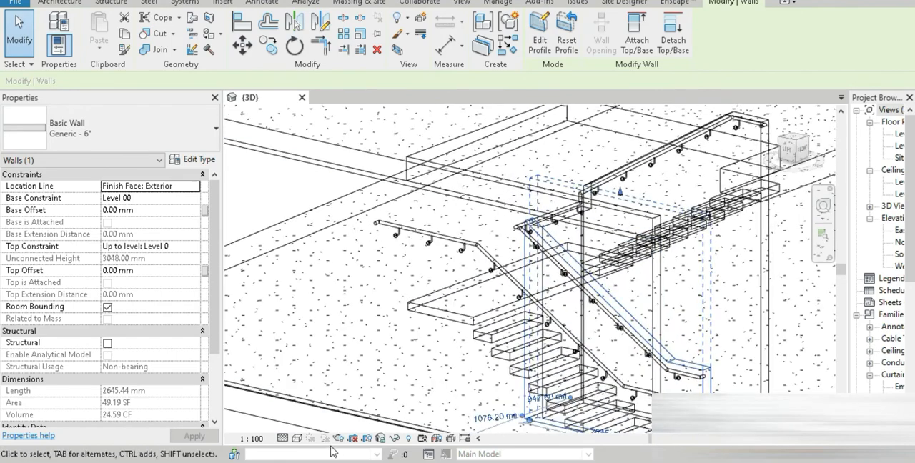
Switch the 3D view to Shaded and orbit to inspect the sloped wall beside the stair.
left_click(296, 438)
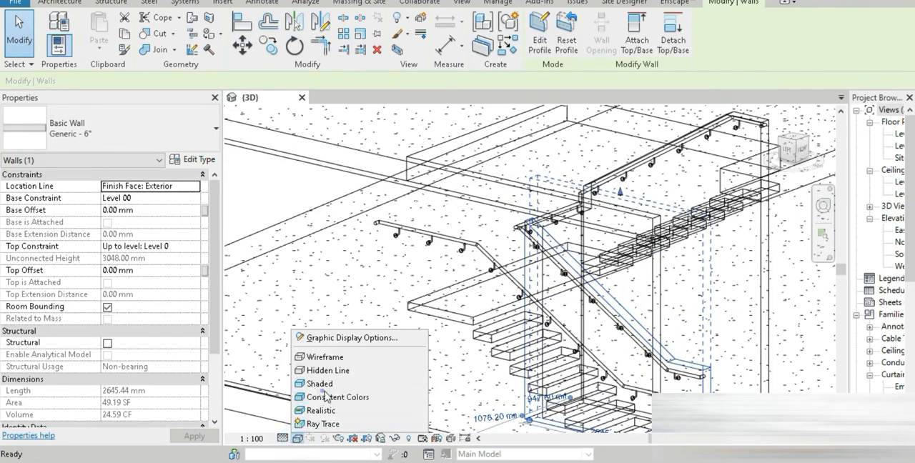
left_click(318, 384)
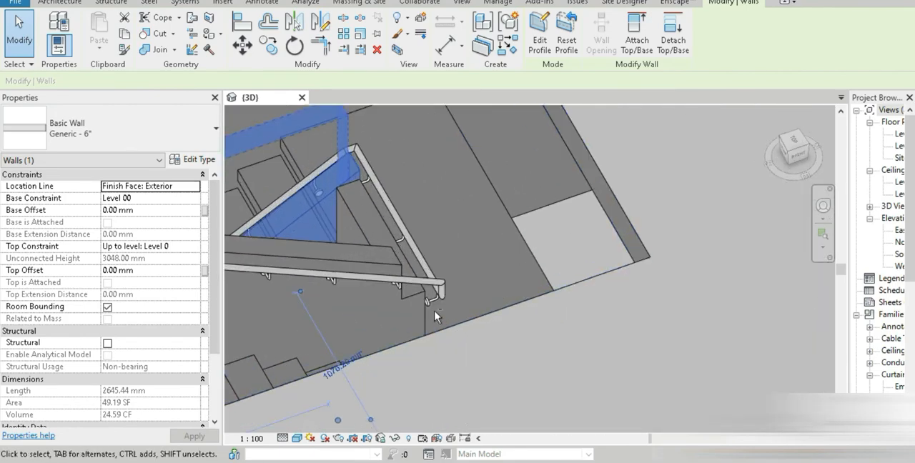
left_click_drag(436, 316, 451, 332)
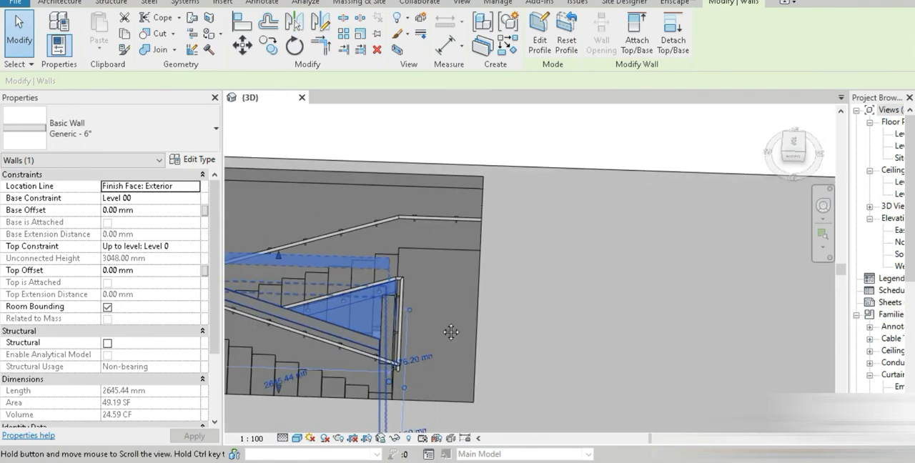
left_click_drag(451, 333, 407, 350)
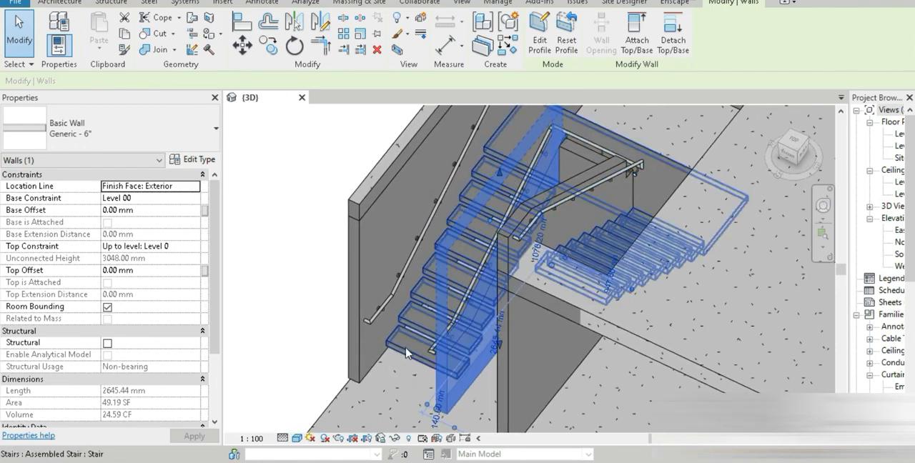